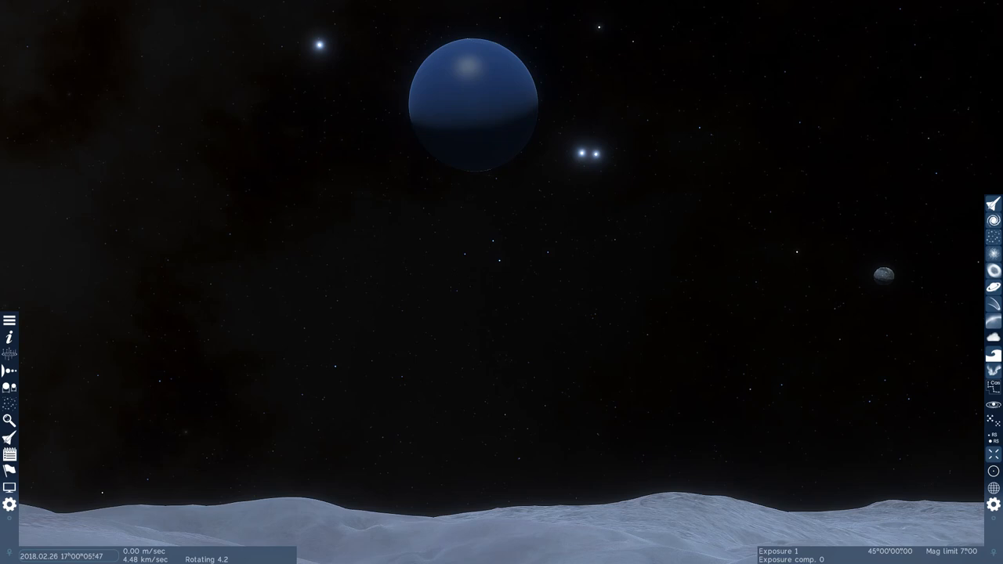
# Fly from the icy moon's surface to Earth and show its planet information.
pyautogui.click(77, 554)
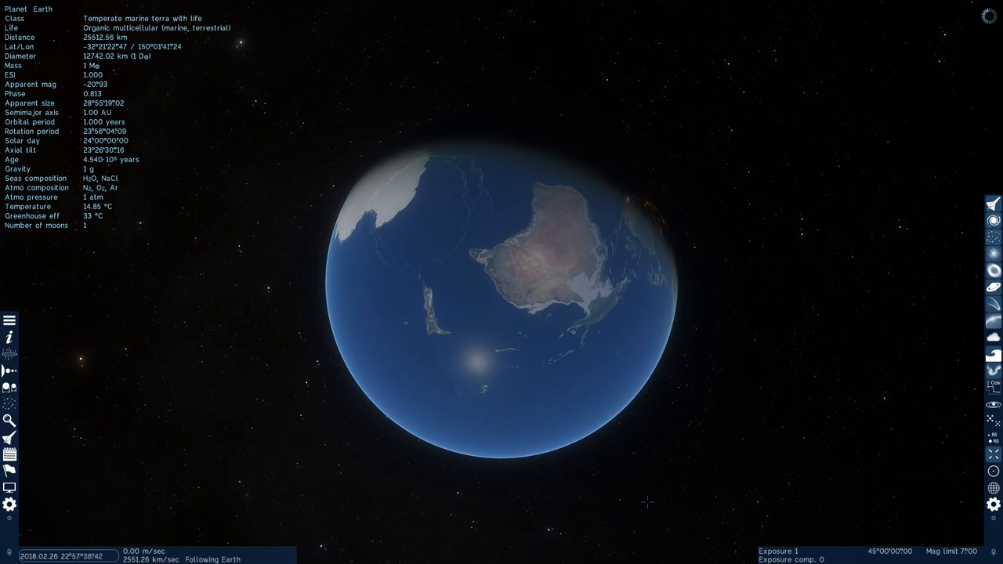
# Open Settings and review the Filter objects options.
pyautogui.click(10, 504)
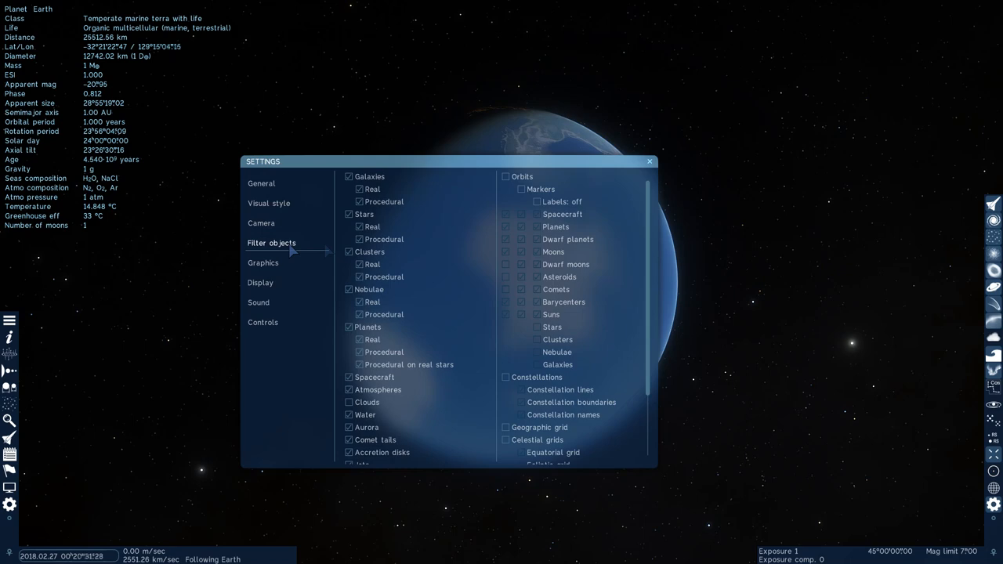
pyautogui.click(648, 162)
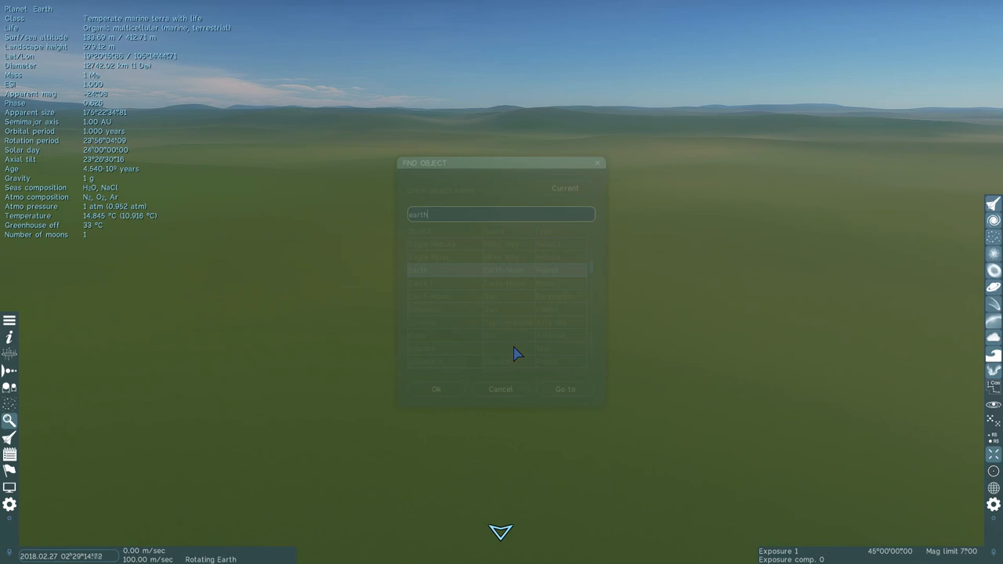
# Search for 'Moon' in Find Object and go to it.
pyautogui.write('Moon')
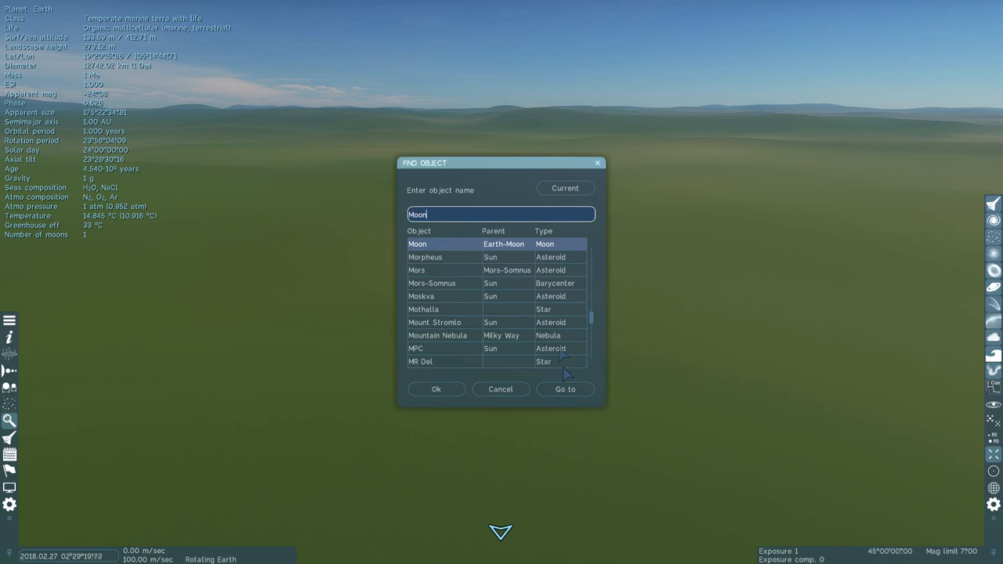
pyautogui.click(565, 389)
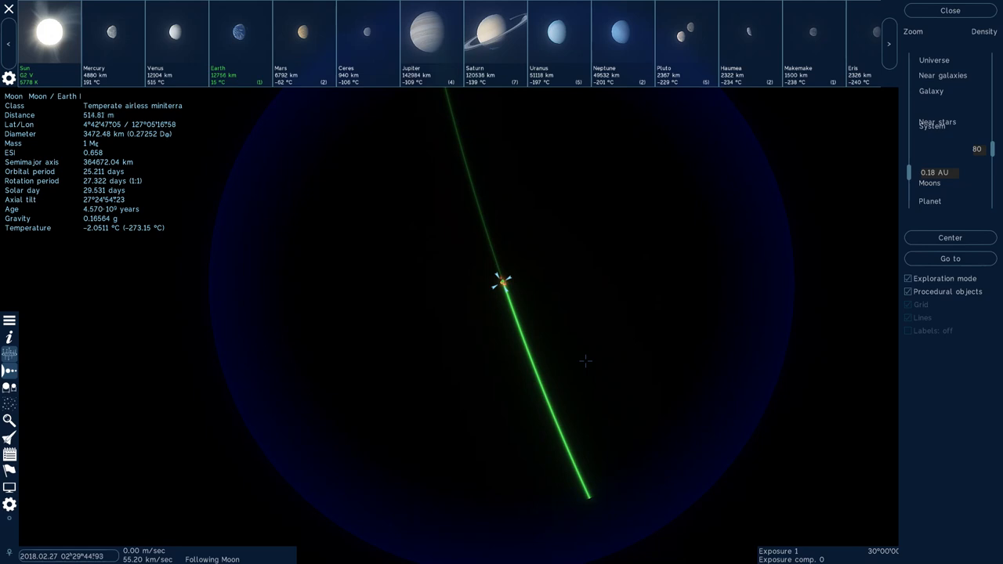
# Zoom the solar system map out to about 2.88 AU around the Moon.
pyautogui.click(76, 554)
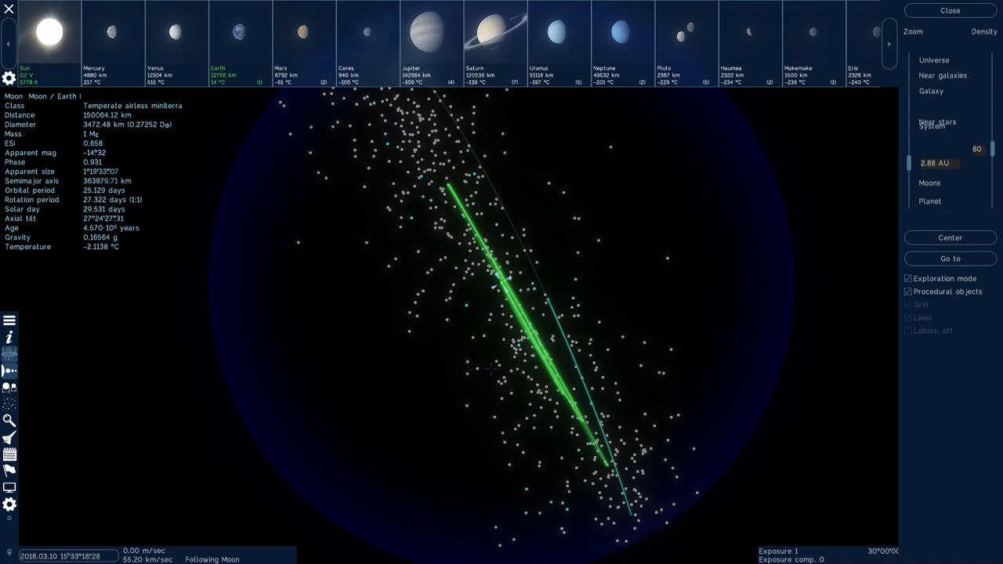
pyautogui.click(175, 36)
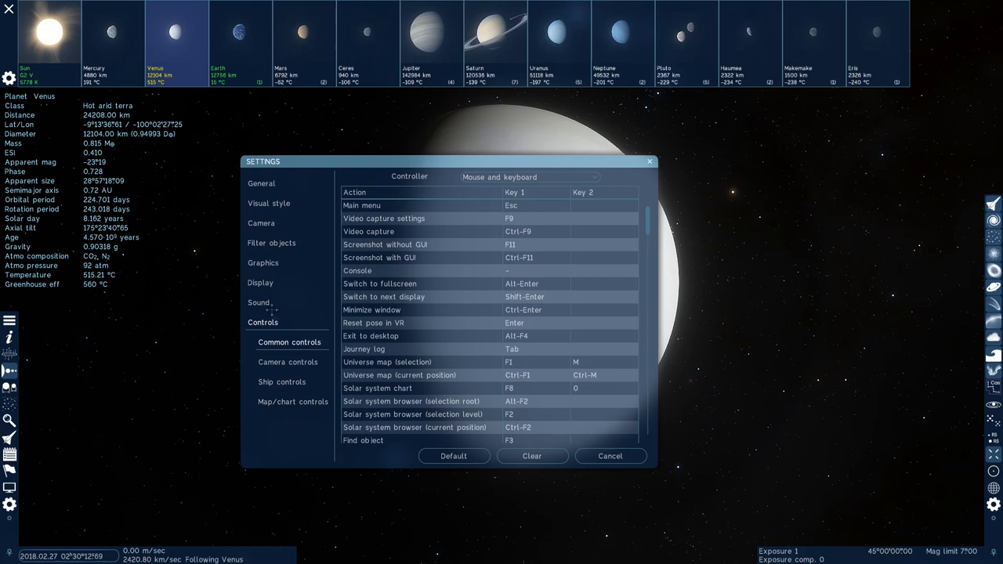
# Select Venus and view the Common controls key bindings in Settings.
pyautogui.click(271, 243)
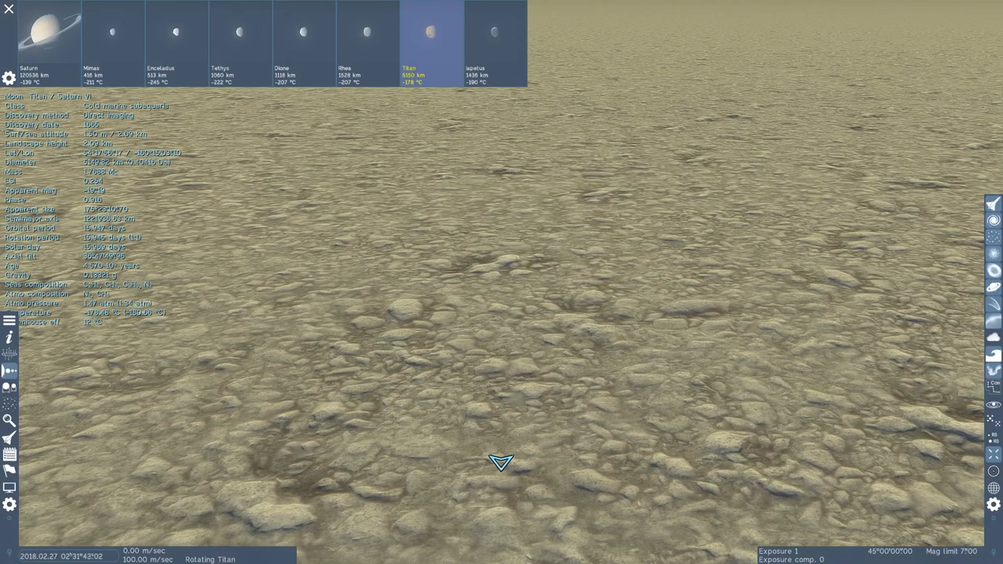
# Go from Saturn to its moon Titan and land on the rocky surface.
pyautogui.click(48, 32)
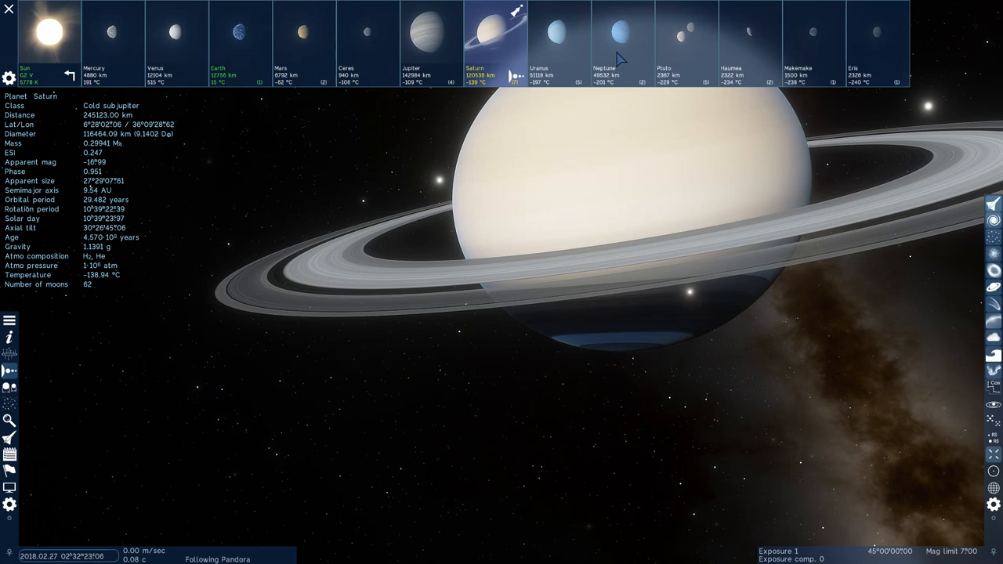
# Pick Pluto from the planet list and zoom in on its surface.
pyautogui.click(687, 39)
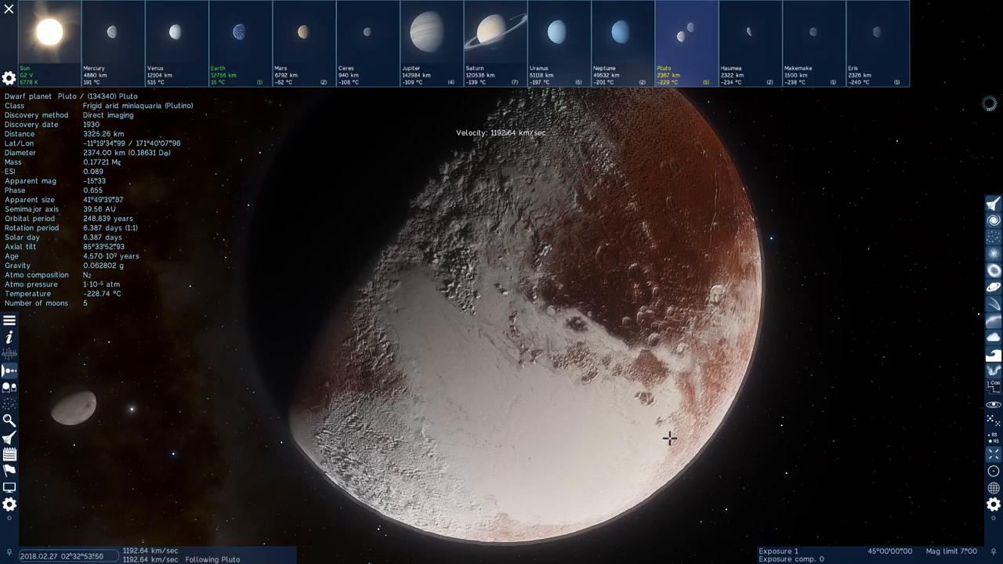
pyautogui.scroll(-3)
pyautogui.write('Moon')
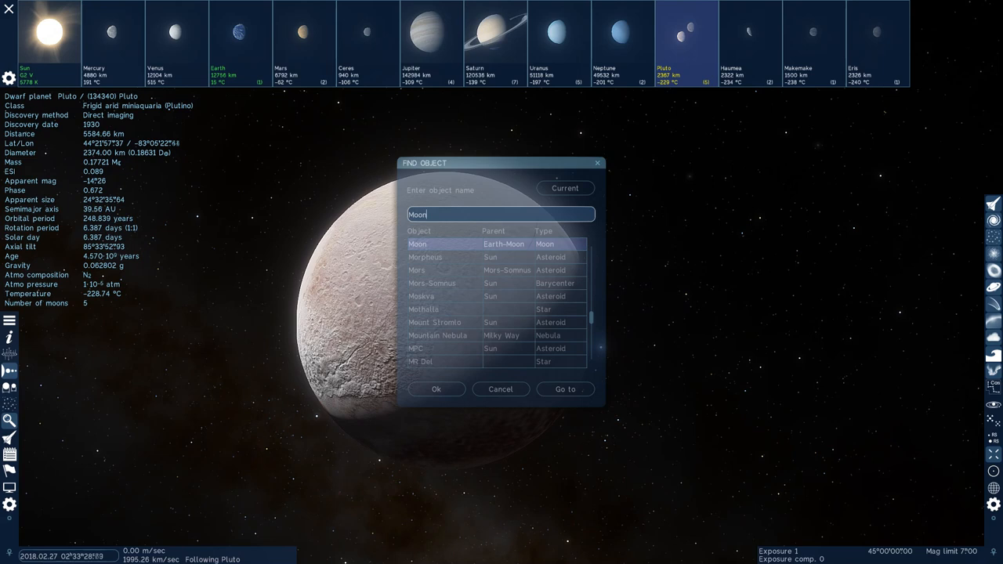
# Search for comet Churyumov-Gerasimenko and fly to its two-lobed nucleus.
pyautogui.click(564, 388)
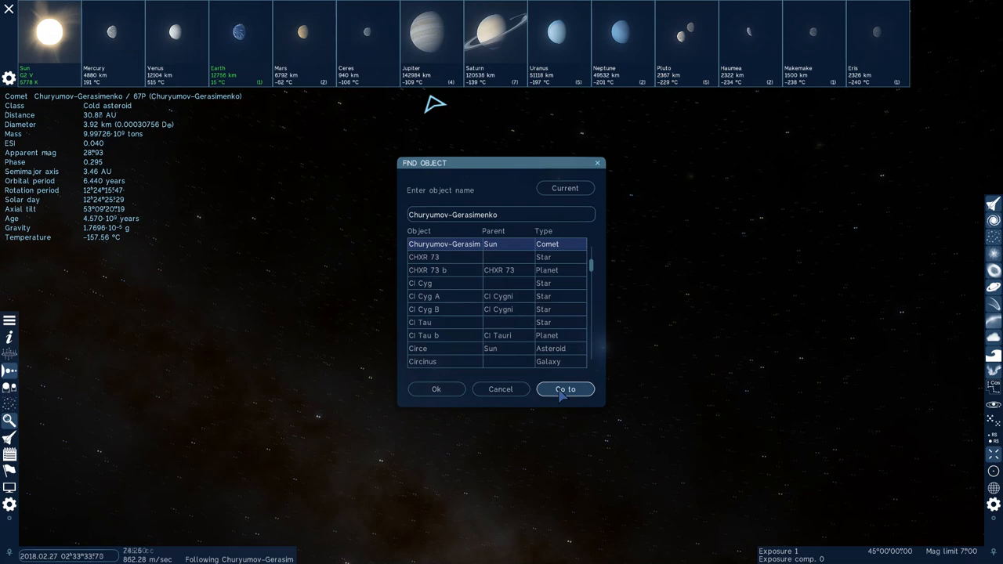
pyautogui.click(565, 389)
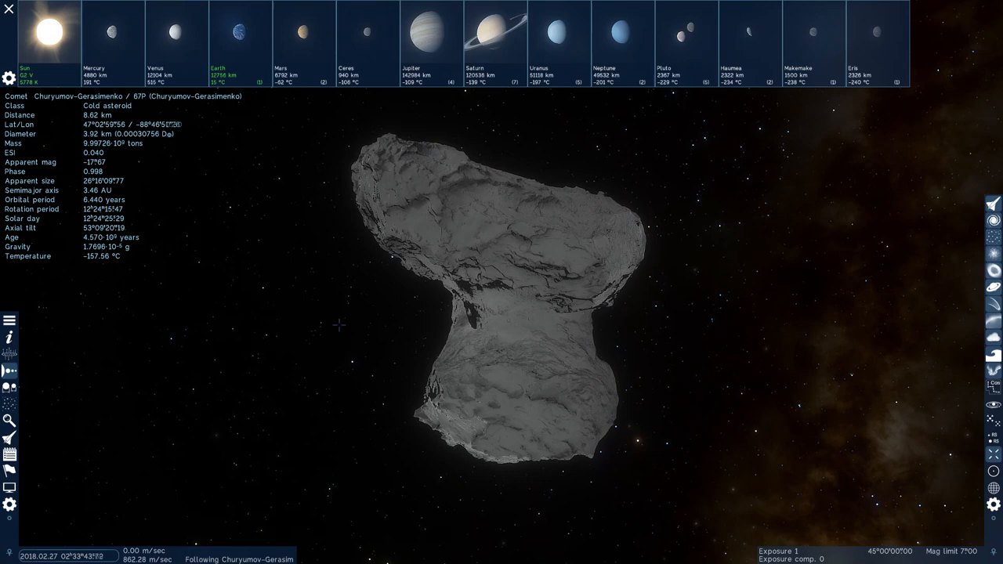
pyautogui.click(11, 422)
pyautogui.write('cere')
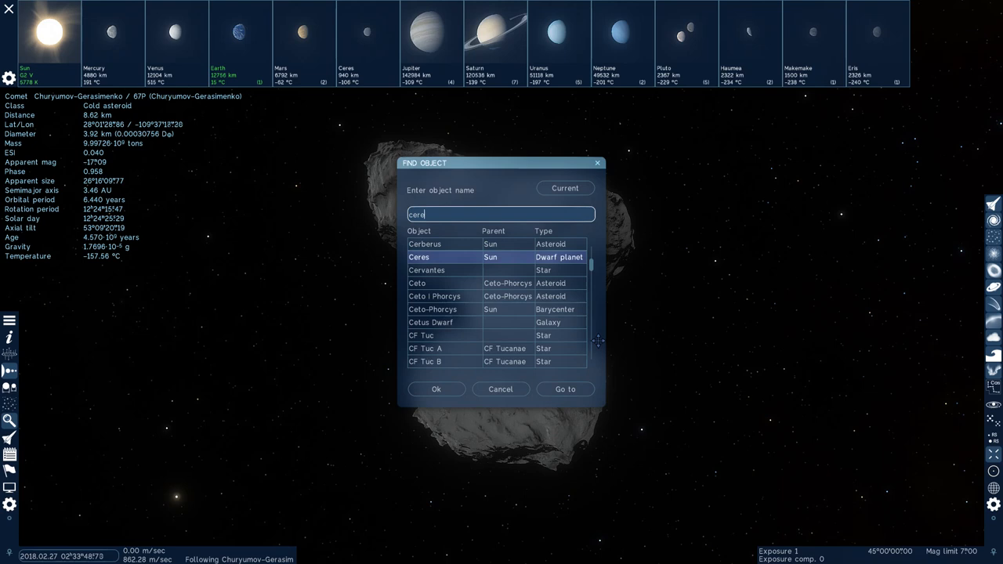
# Search 'cere' and fly to dwarf planet Ceres.
pyautogui.click(565, 389)
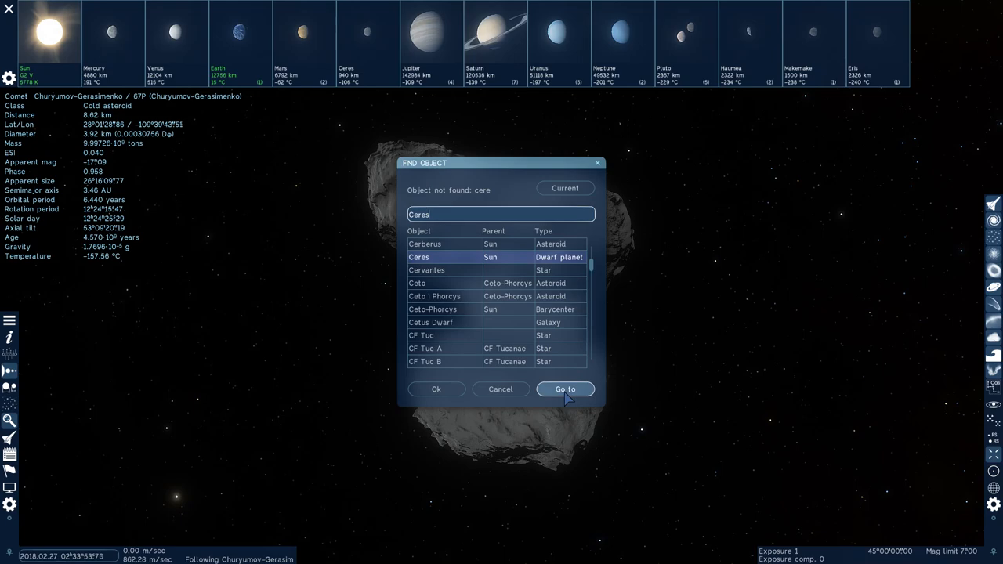
pyautogui.click(565, 389)
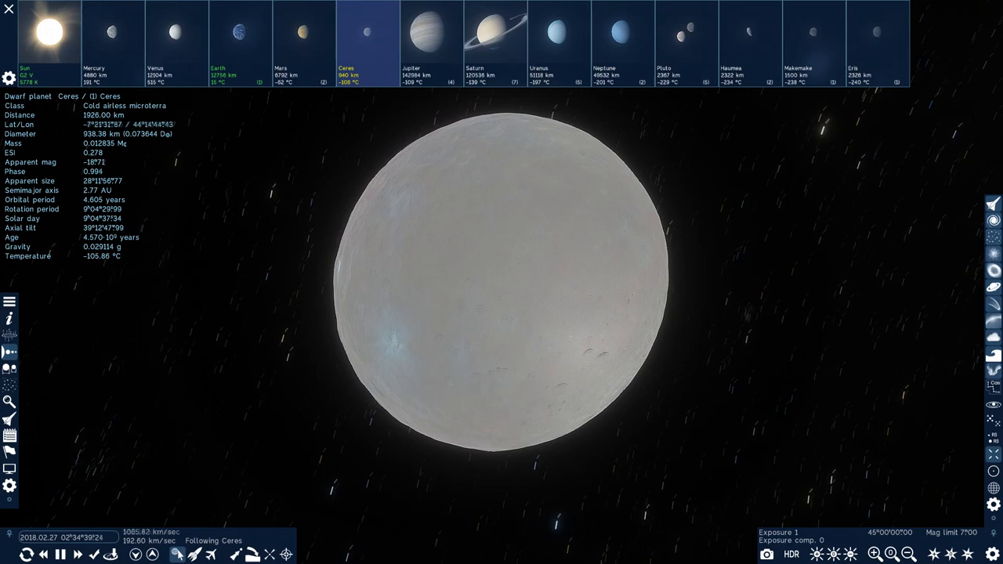
pyautogui.click(8, 401)
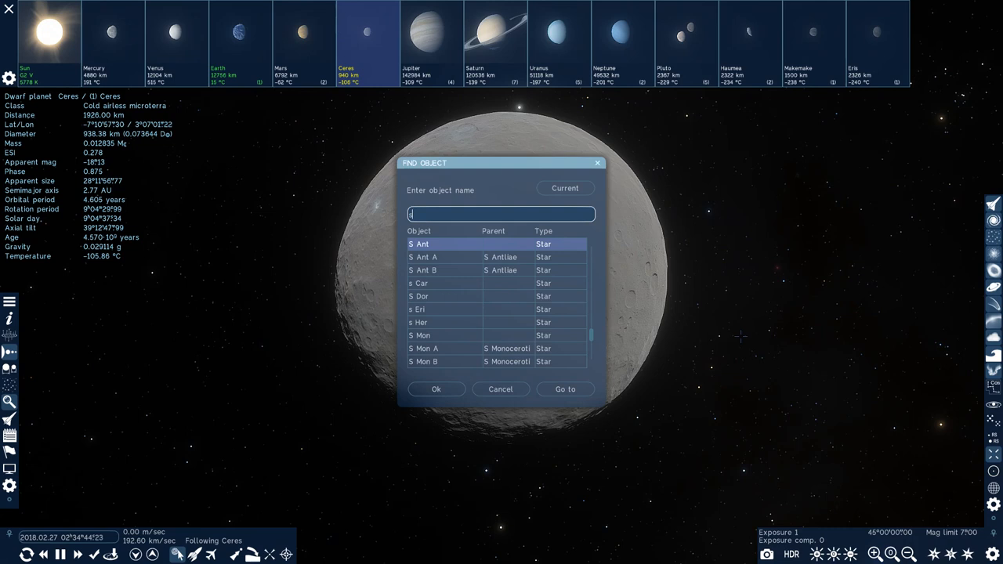
# Search 'scot' and select asteroid Scottmanley from the results.
pyautogui.write('scot')
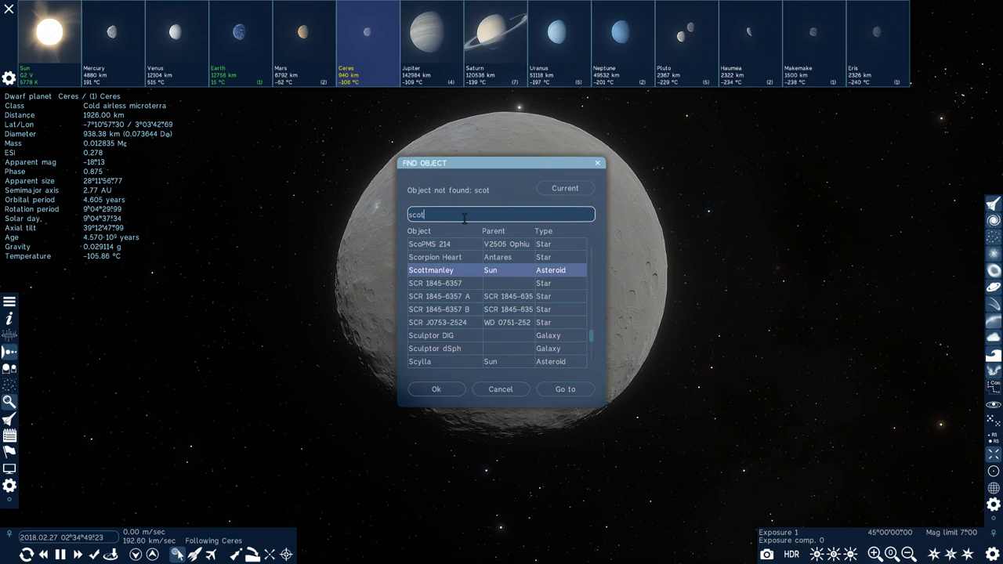
pyautogui.click(564, 389)
pyautogui.write('kep')
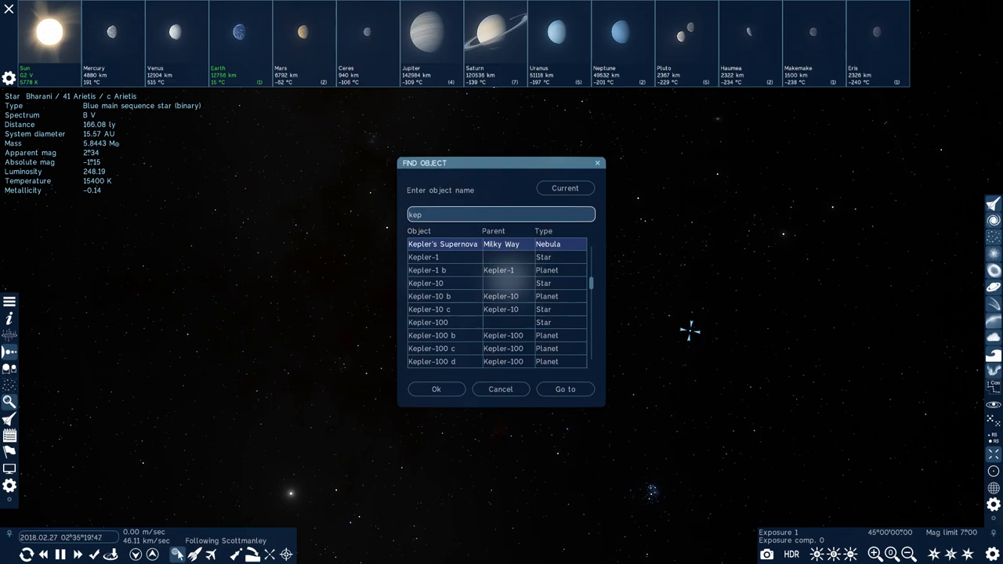
# Browse the Kepler-10 system and show host star Kepler-10's info panel.
pyautogui.click(564, 389)
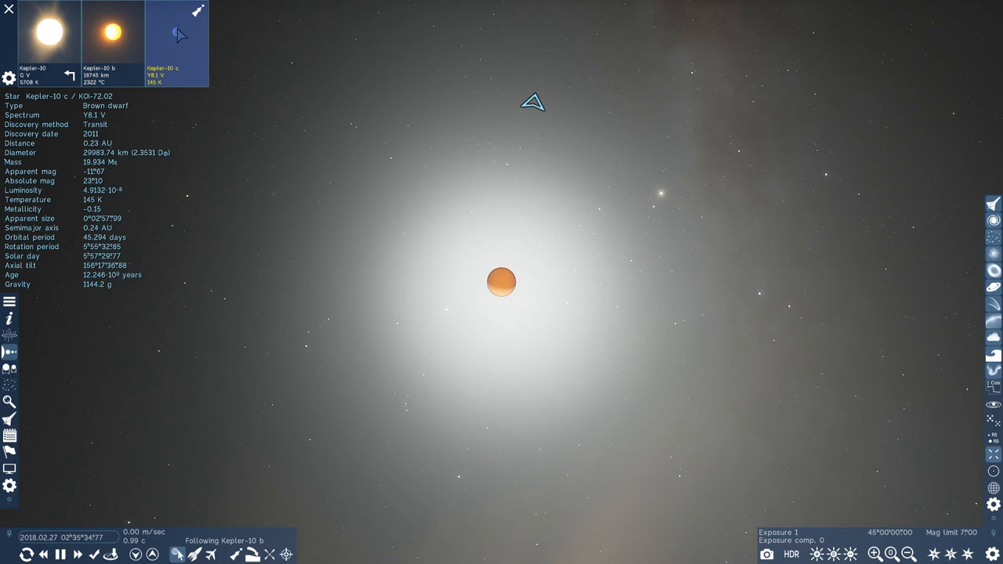
pyautogui.click(113, 35)
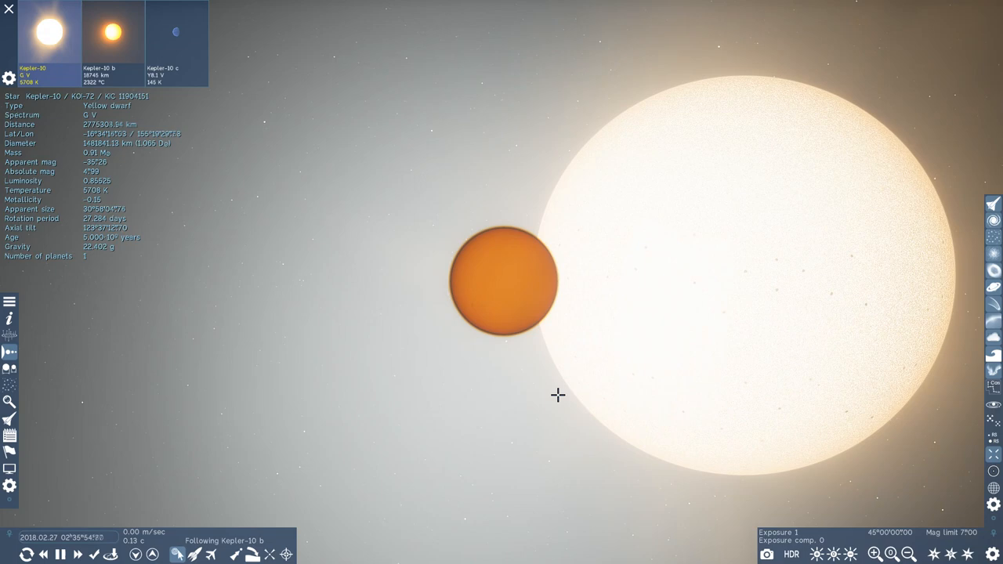
pyautogui.click(9, 402)
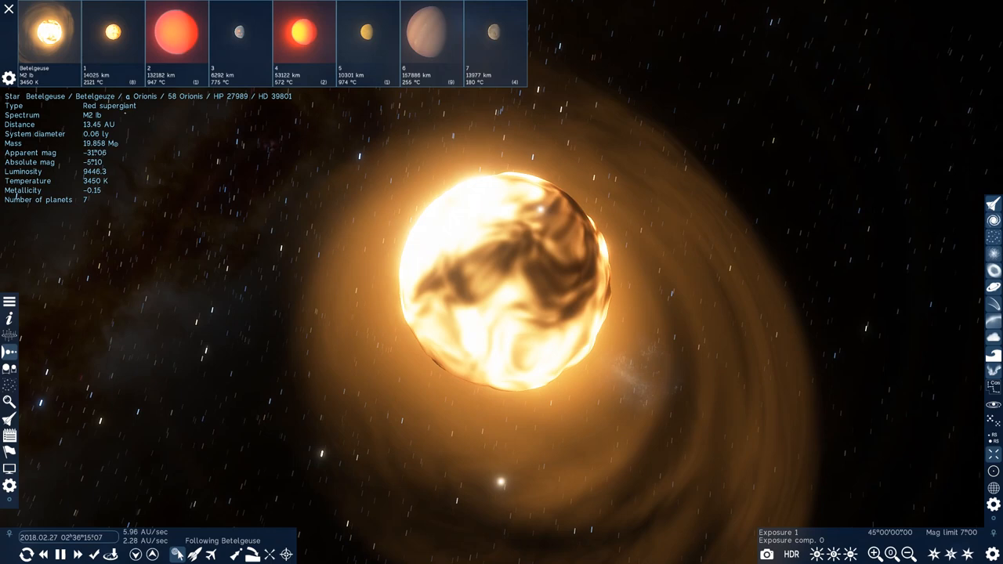
# Open Betelgeuse's system bar to list its seven planets.
pyautogui.click(112, 35)
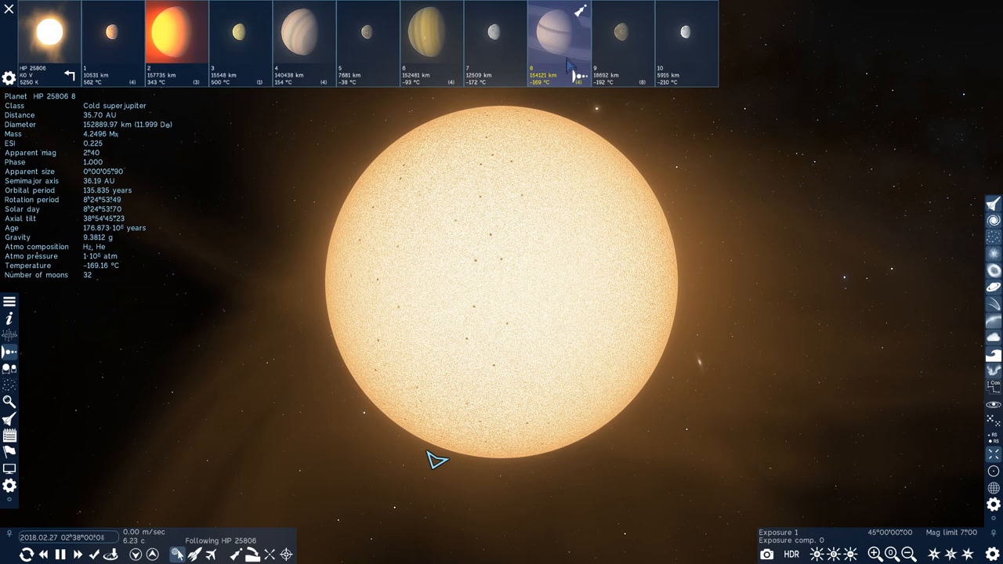
# Select planet 8 of HP 25806 to show the cold superjupiter's details.
pyautogui.click(177, 33)
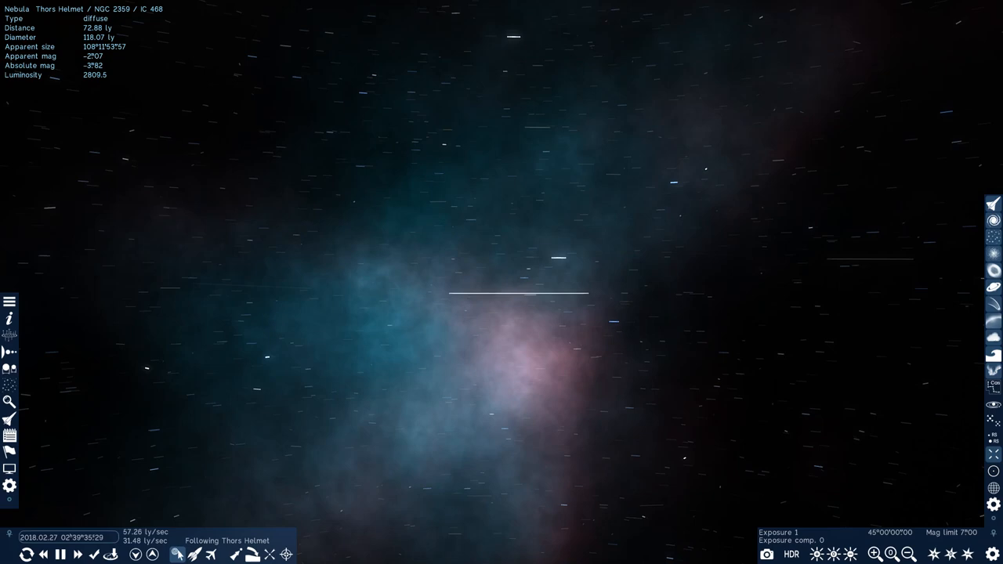
# Go to Thor's Helmet (NGC 2359) and show the diffuse nebula's details.
pyautogui.click(10, 402)
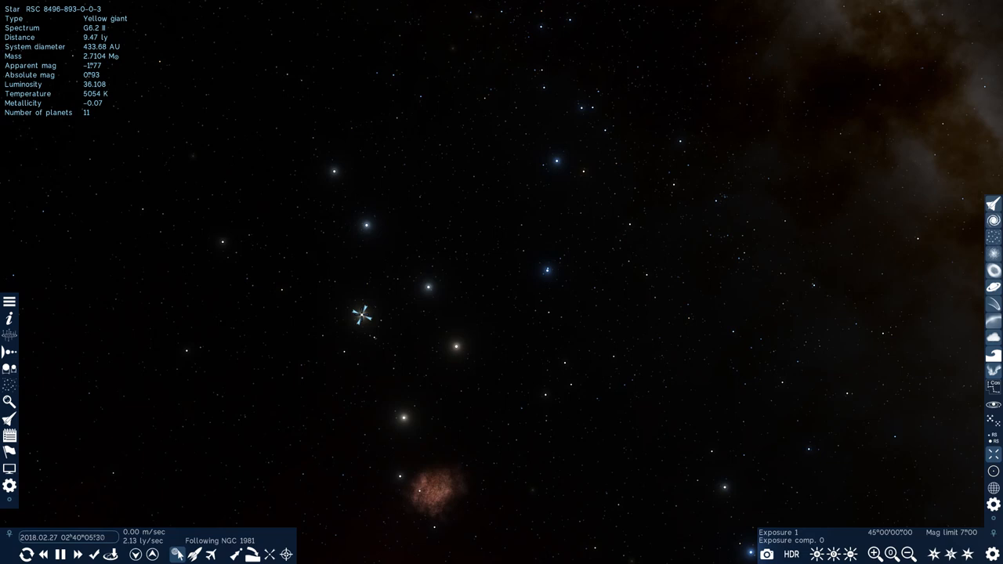
pyautogui.click(9, 402)
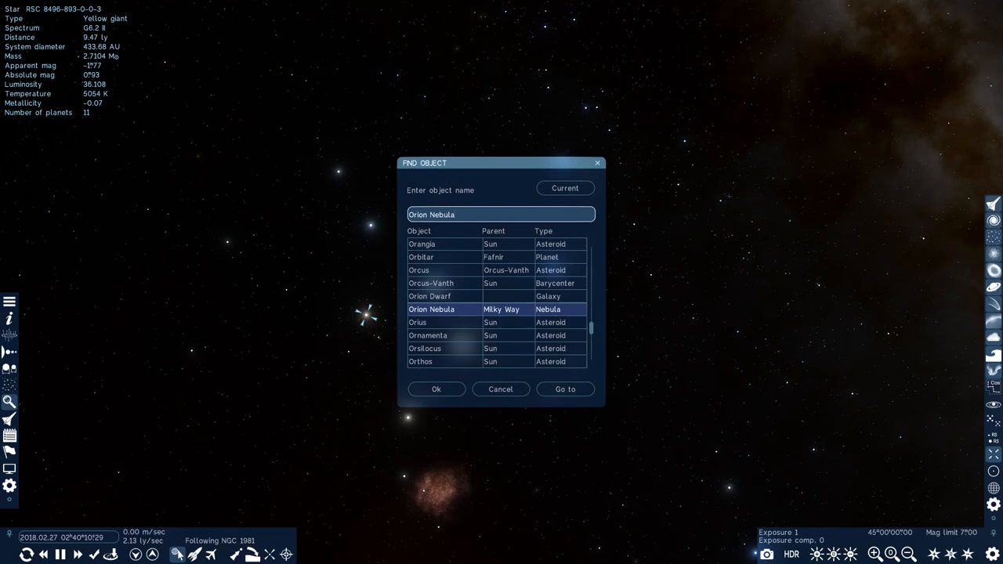
# Type 'sag' into the object search.
pyautogui.write('sag')
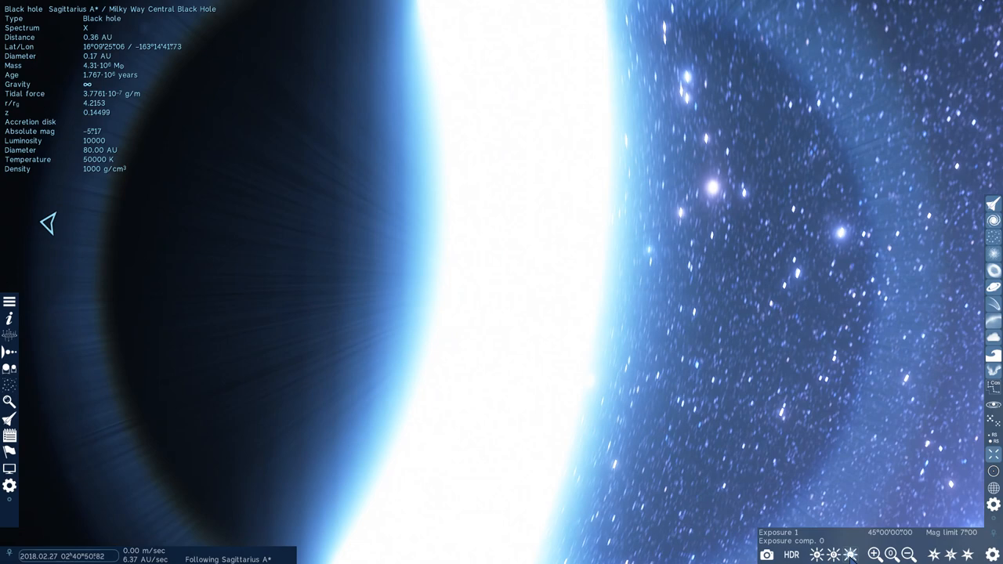
# Go to Sagittarius A* from the search results and view its details.
pyautogui.click(852, 555)
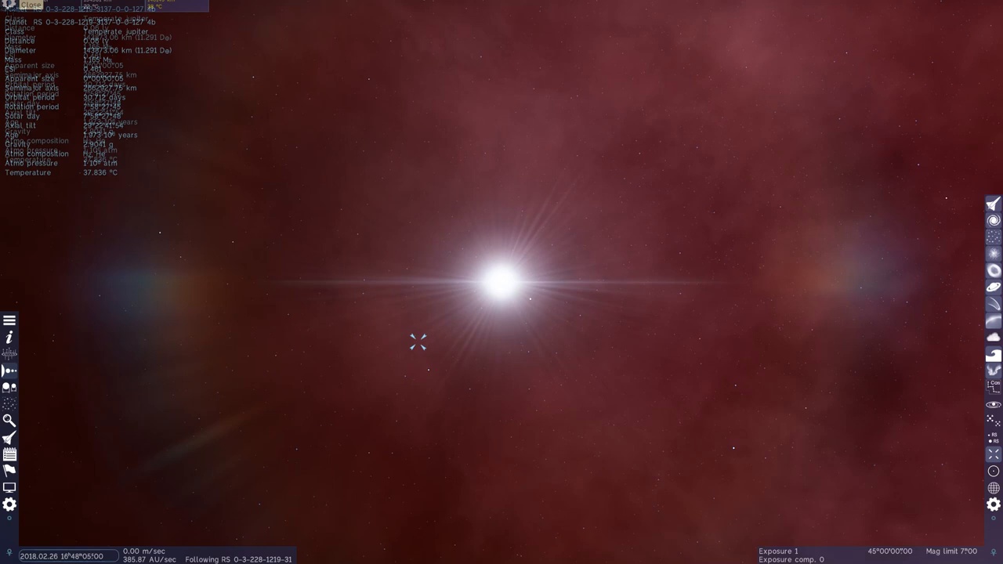
# Show the system's stars and planets in the Solar System browser.
pyautogui.click(368, 40)
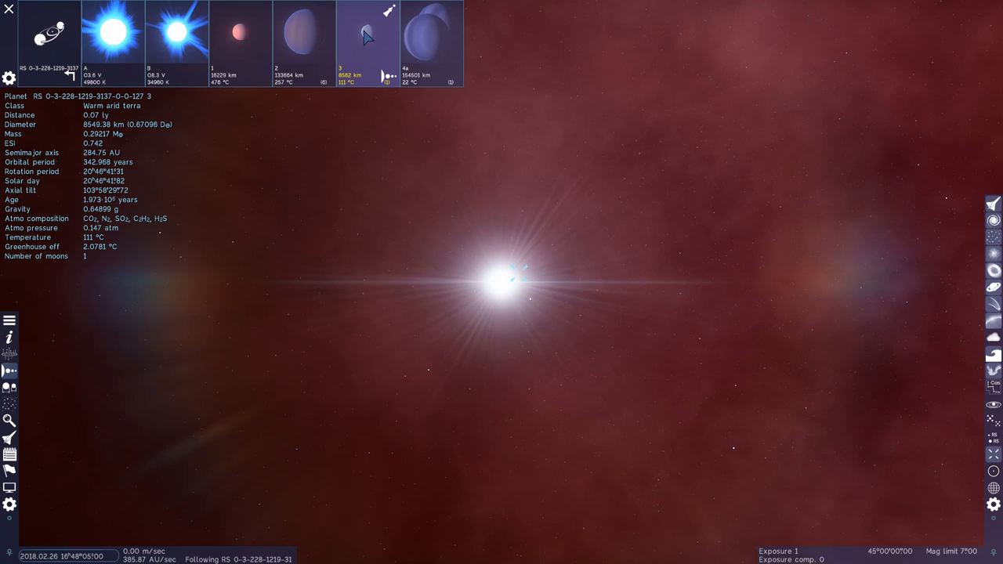